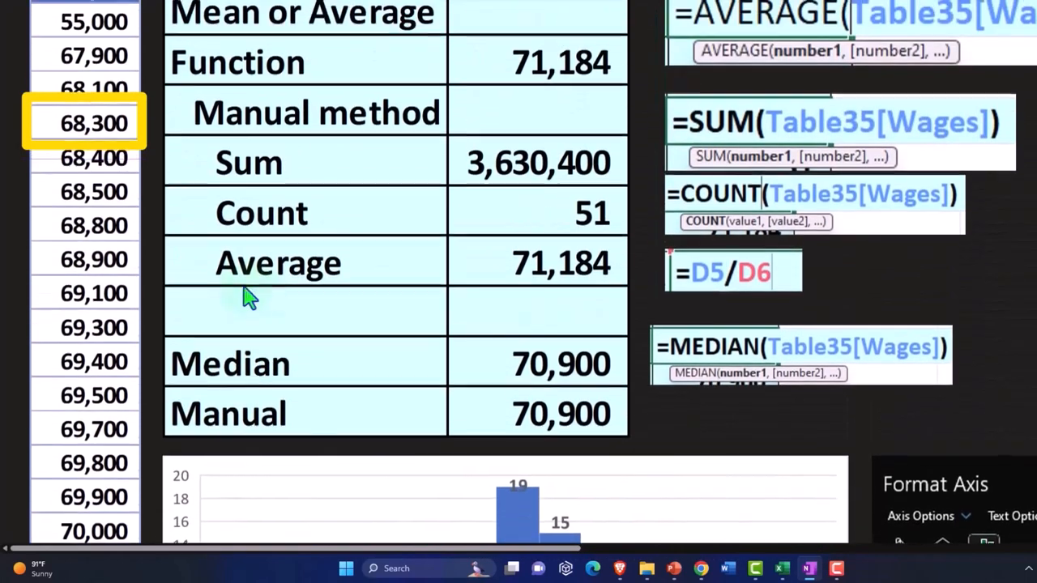
scroll(down, 3)
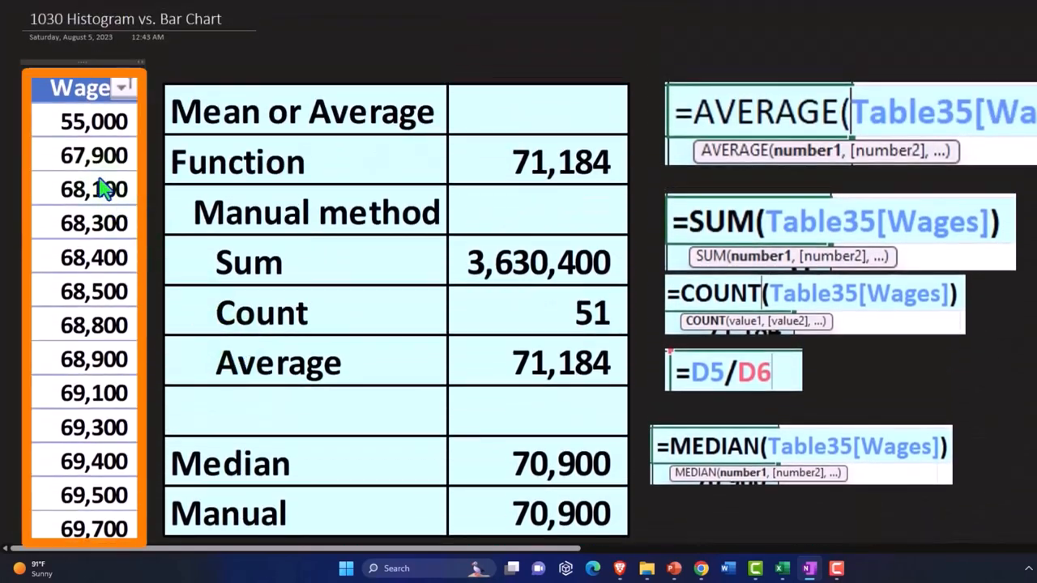
scroll(down, 3)
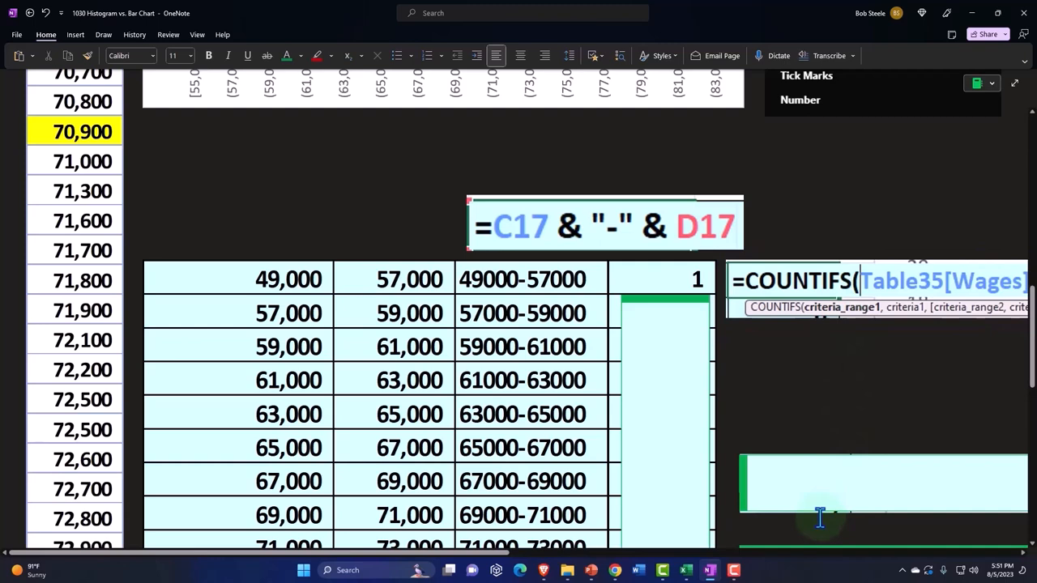
mouse_move(296, 308)
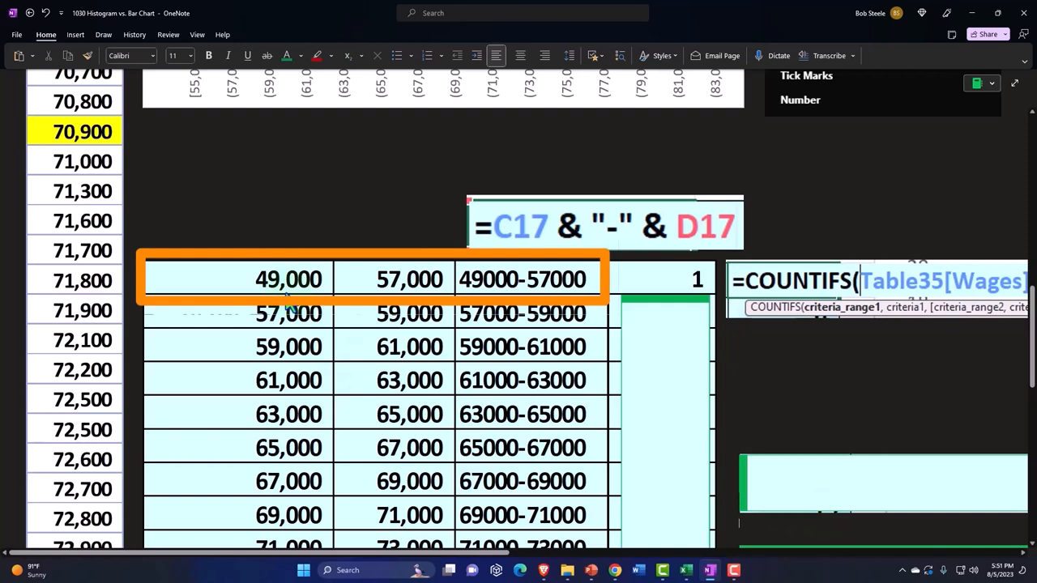
mouse_move(375, 310)
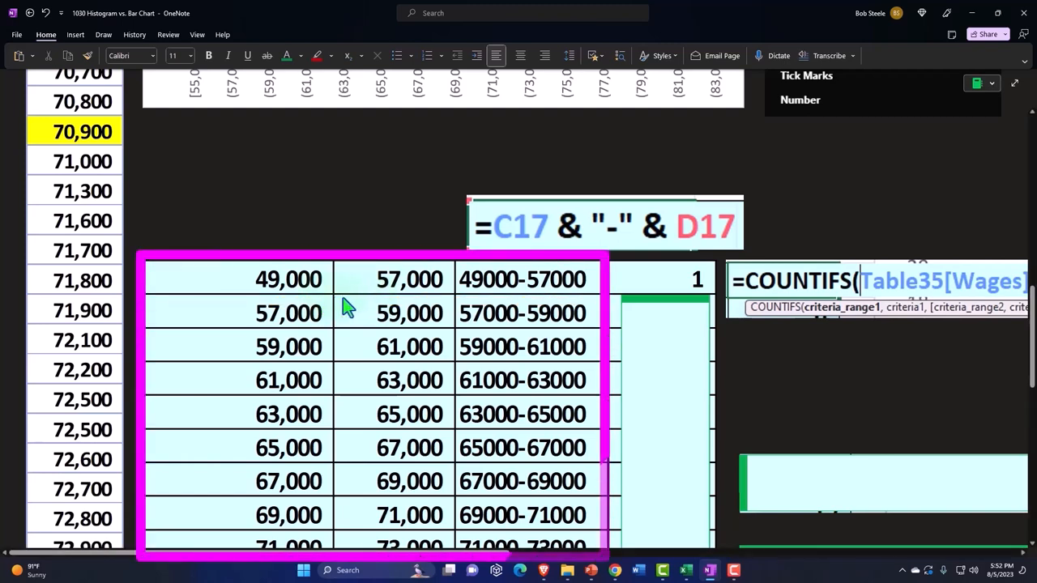
mouse_move(307, 332)
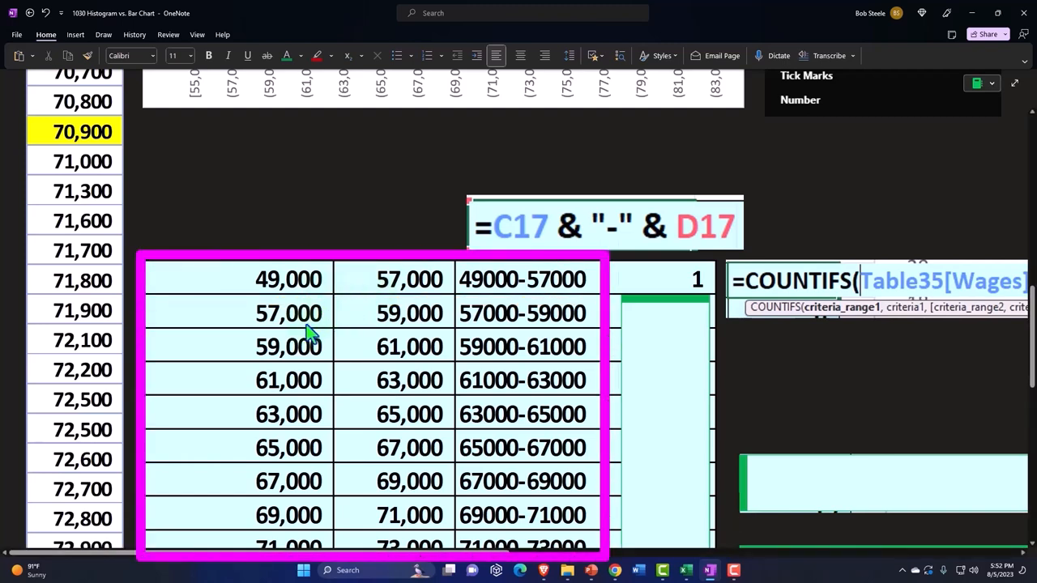
mouse_move(316, 356)
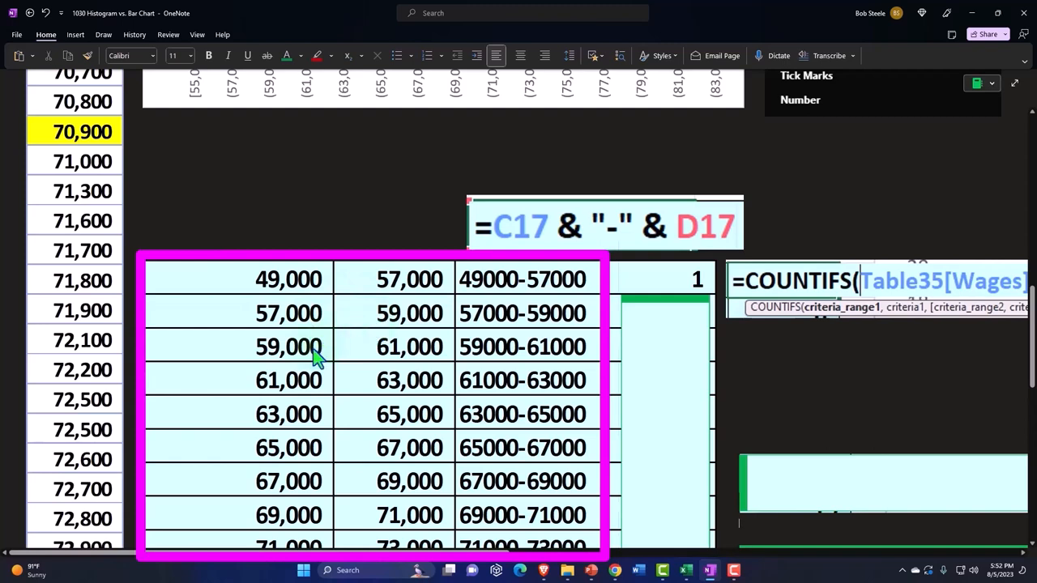
mouse_move(391, 359)
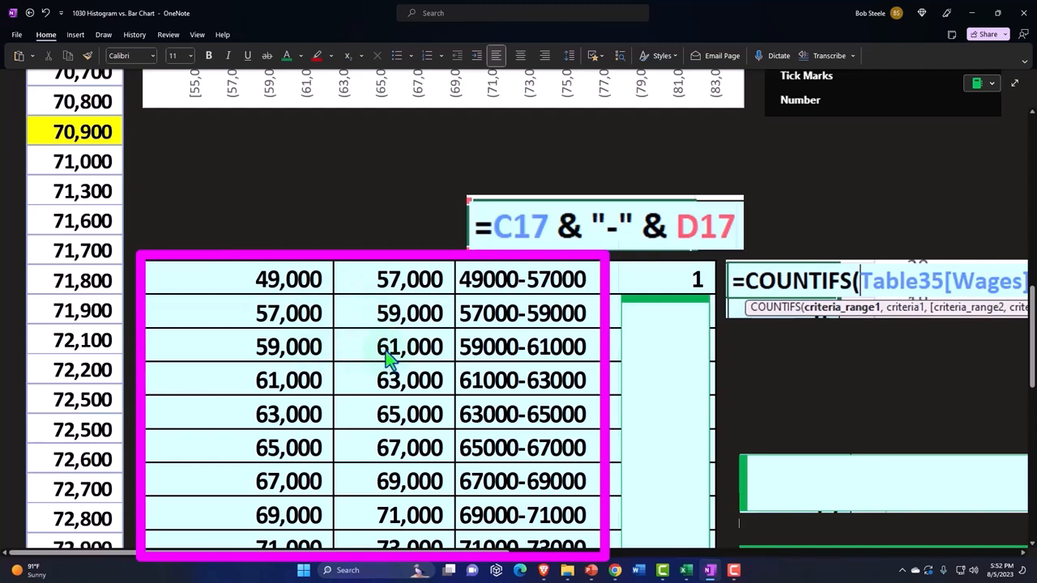
mouse_move(393, 336)
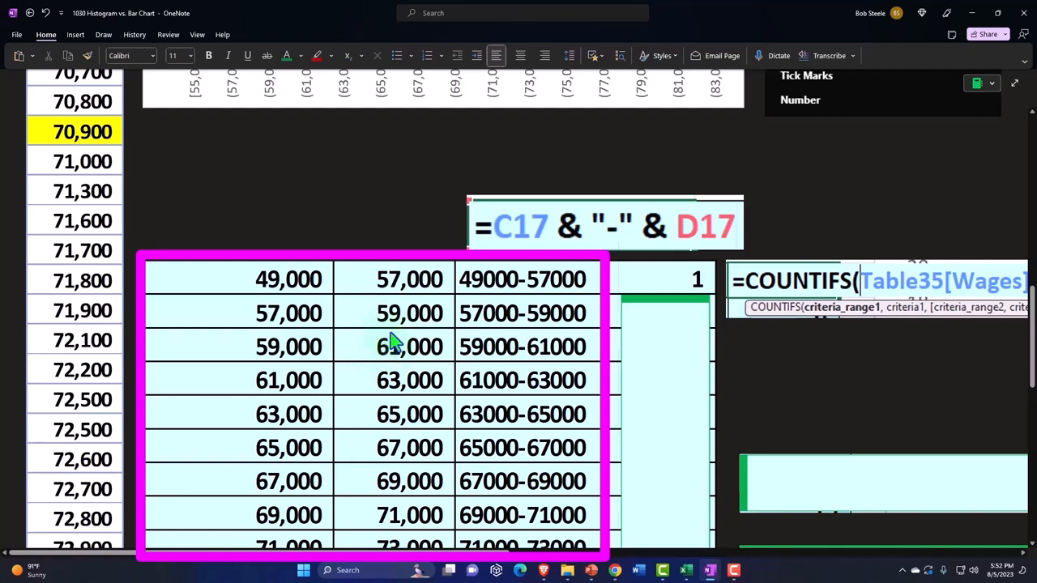
mouse_move(355, 340)
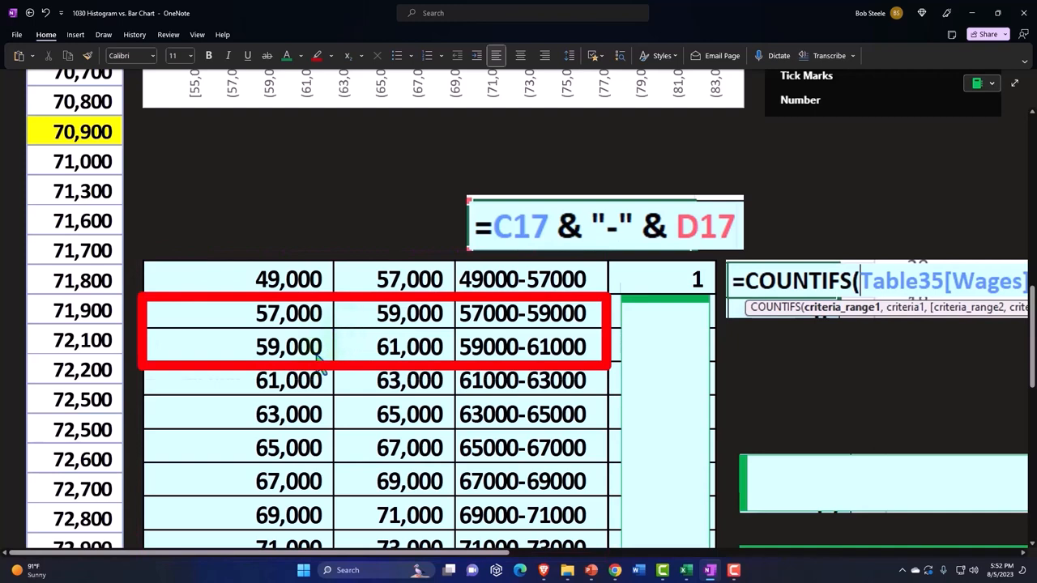
mouse_move(342, 363)
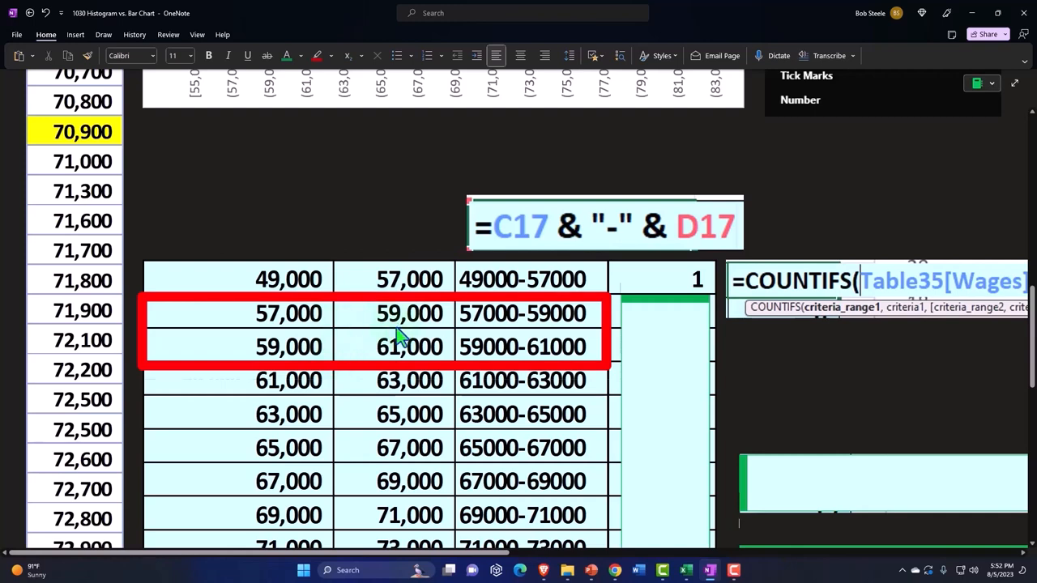
mouse_move(338, 334)
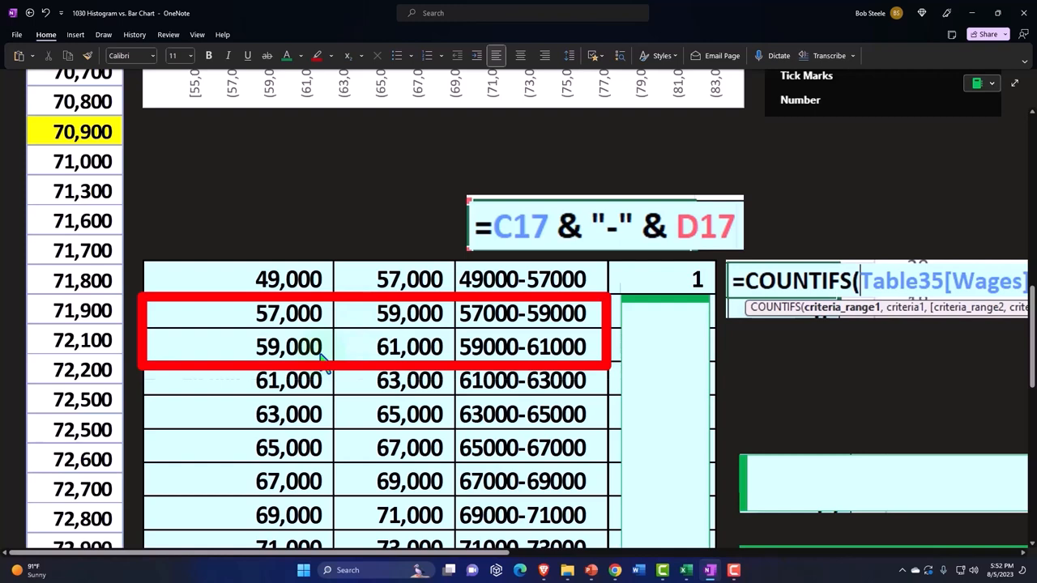
mouse_move(360, 360)
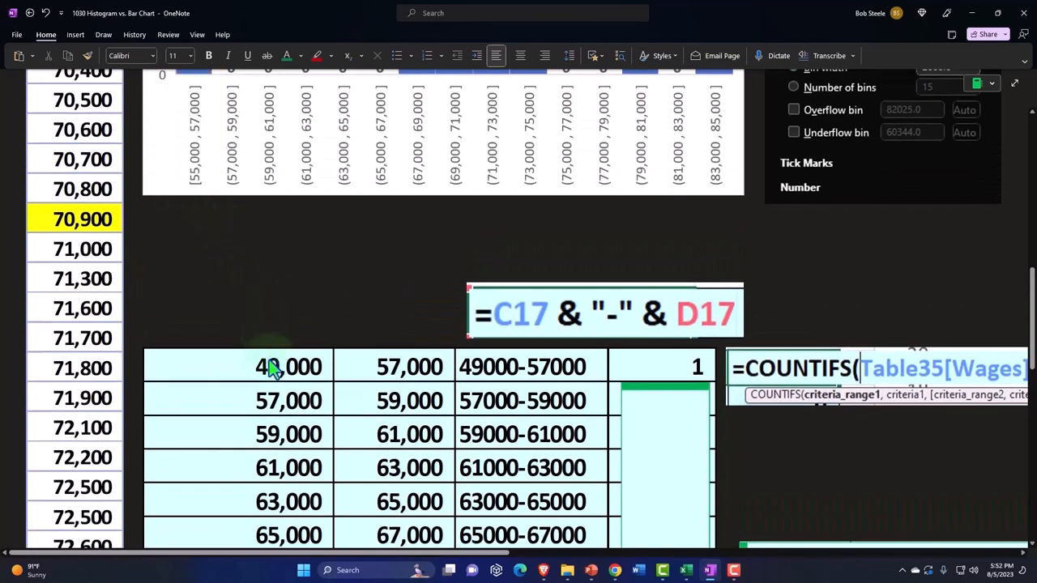
click(289, 367)
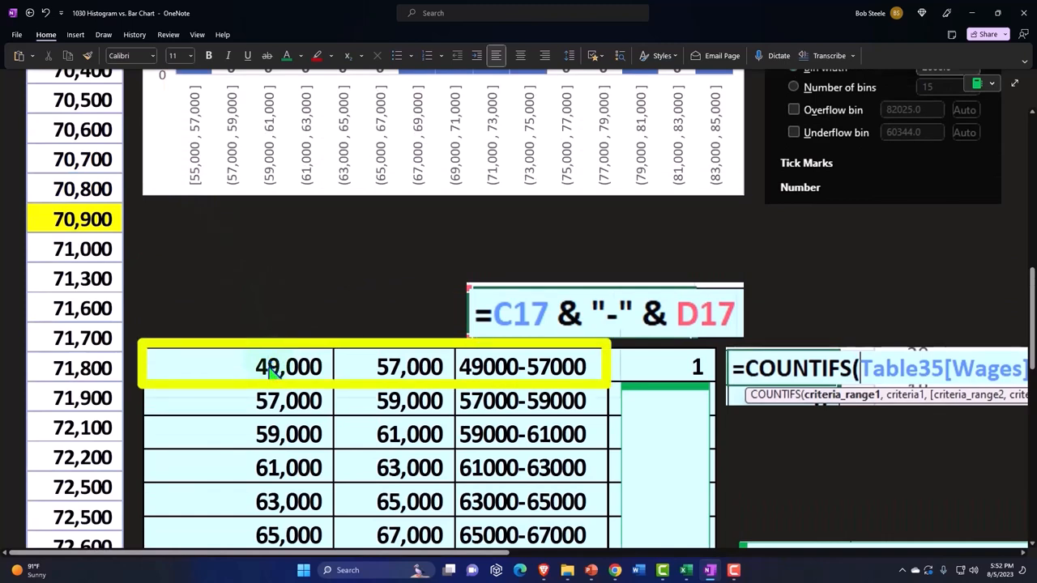
mouse_move(291, 363)
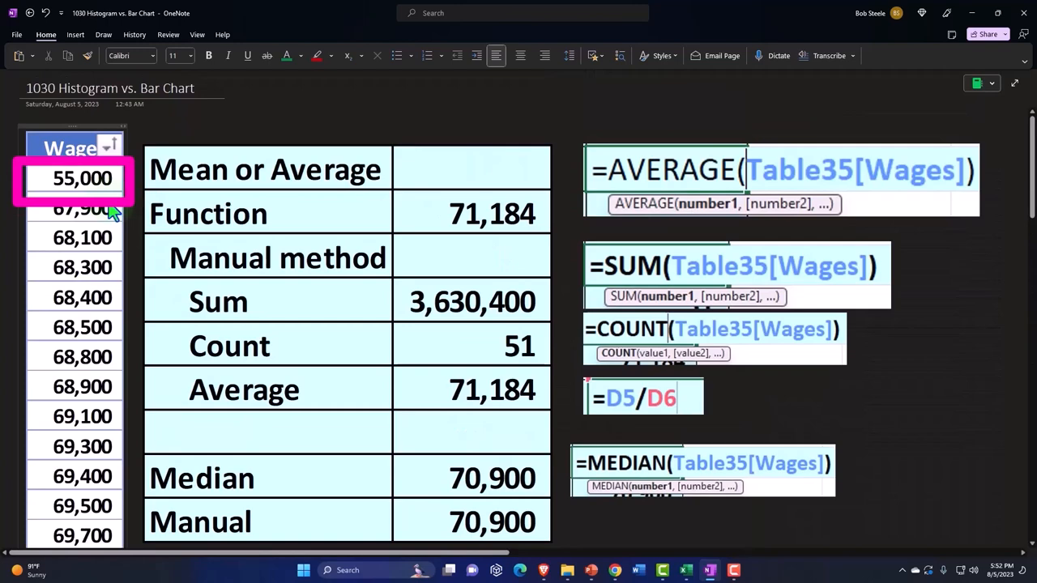
scroll(down, 3)
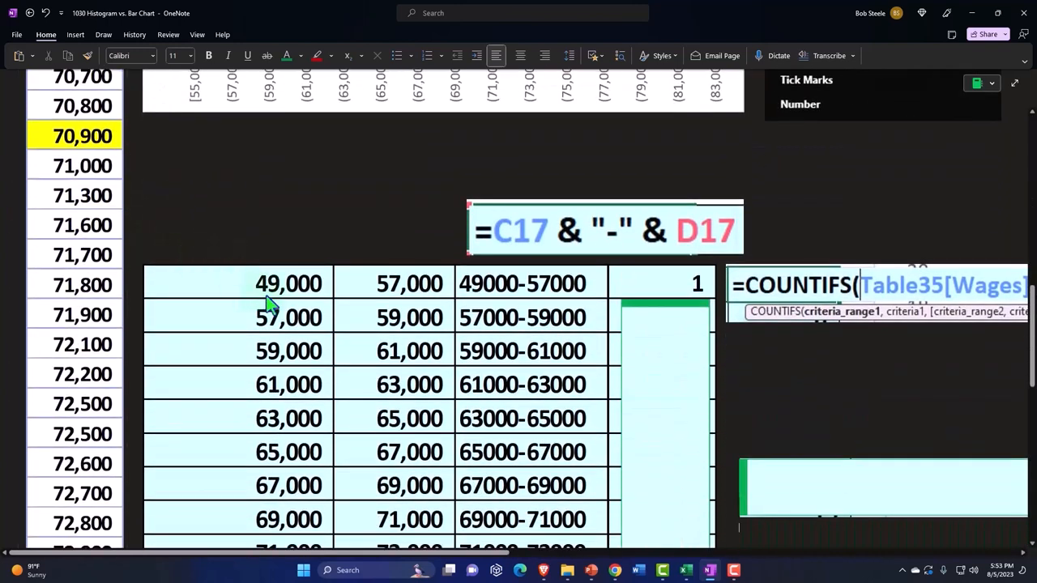
click(289, 284)
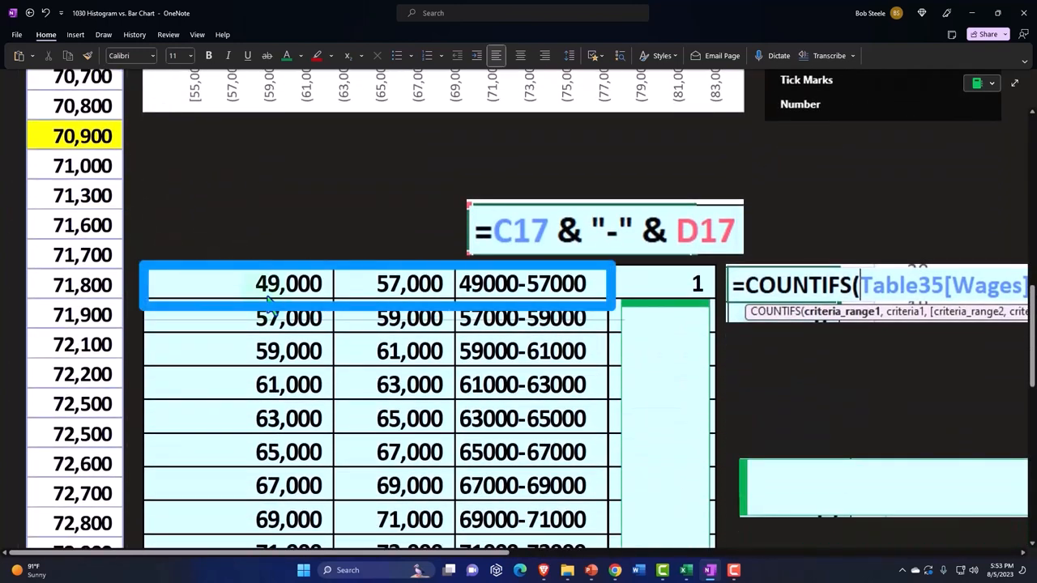
mouse_move(350, 328)
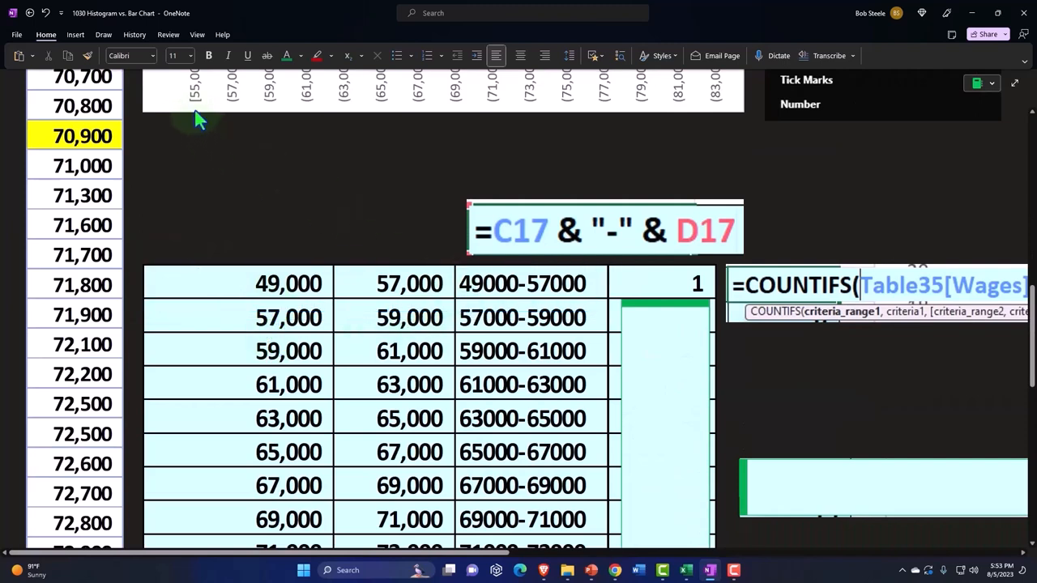
mouse_move(549, 404)
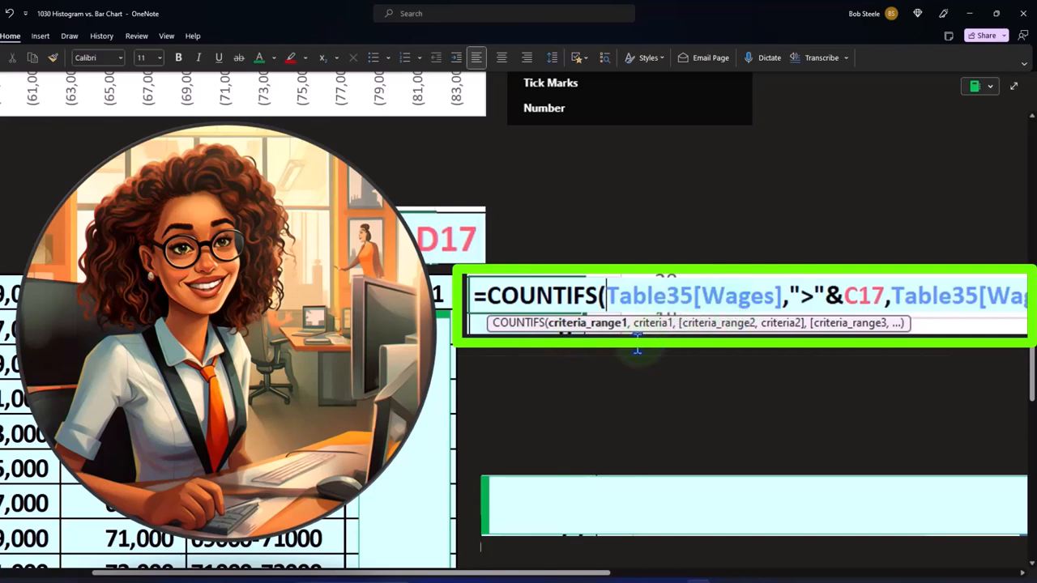
mouse_move(656, 347)
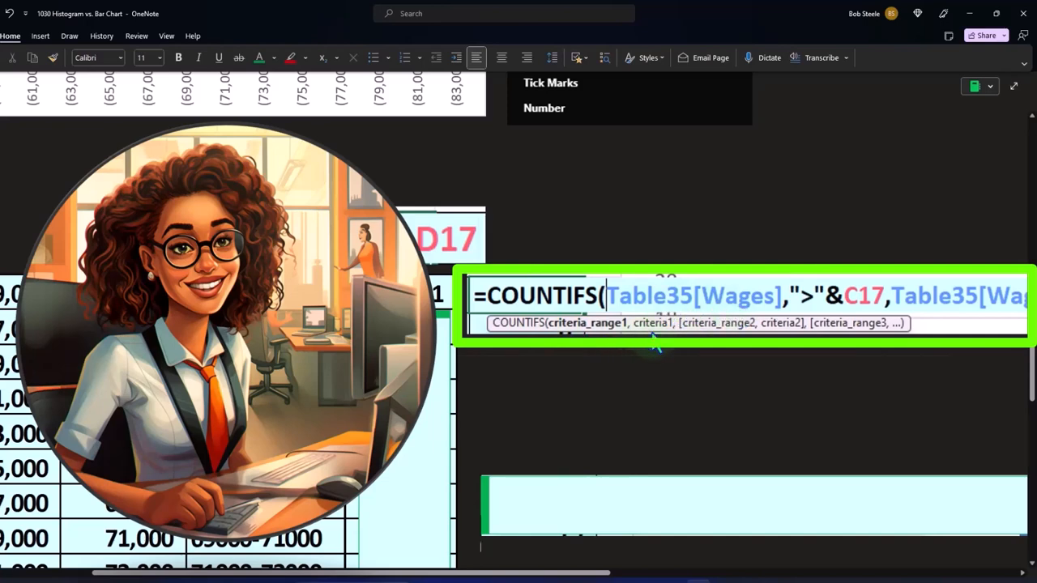
mouse_move(790, 316)
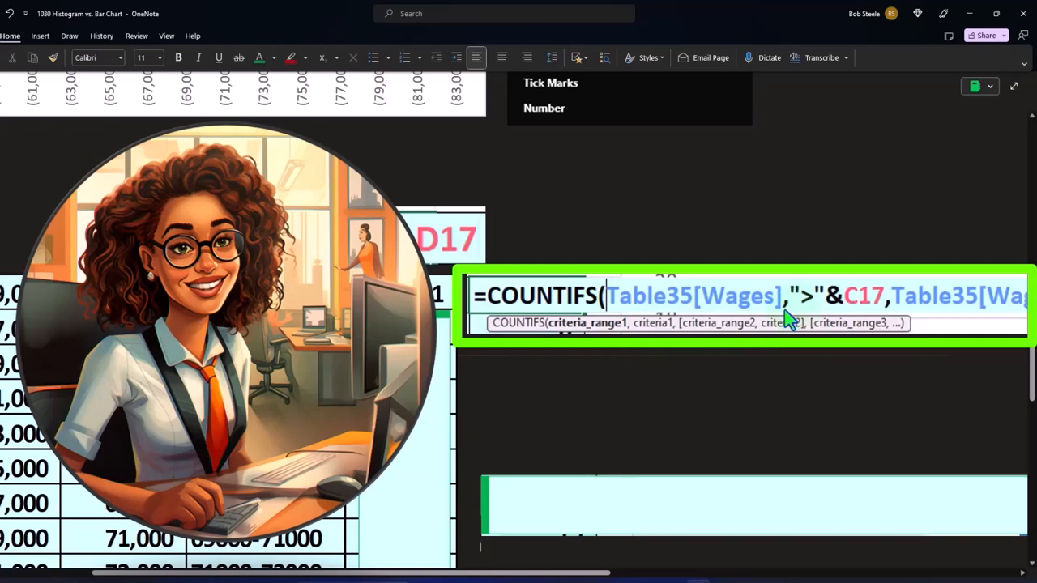
mouse_move(809, 304)
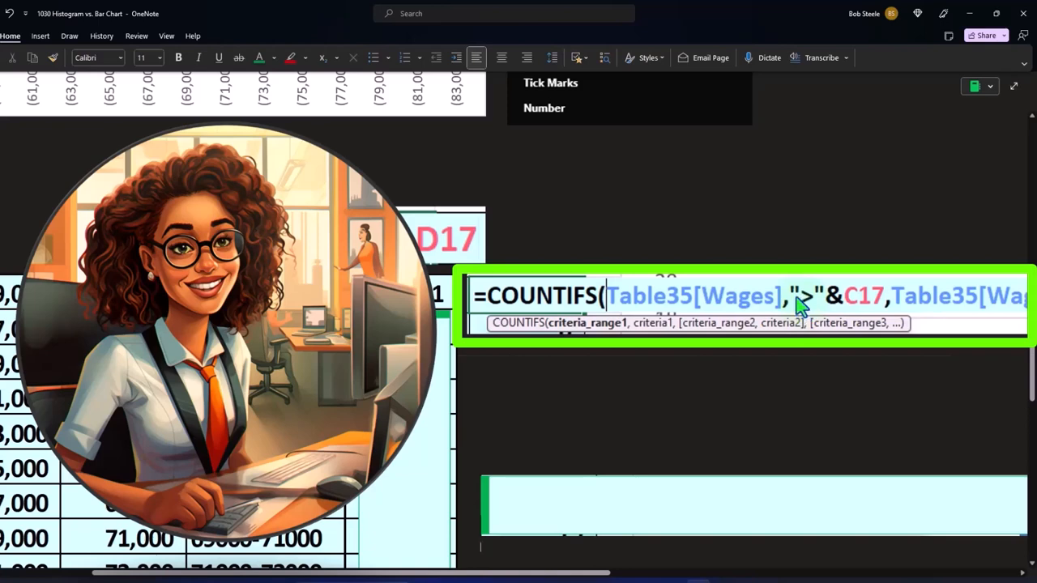
mouse_move(823, 304)
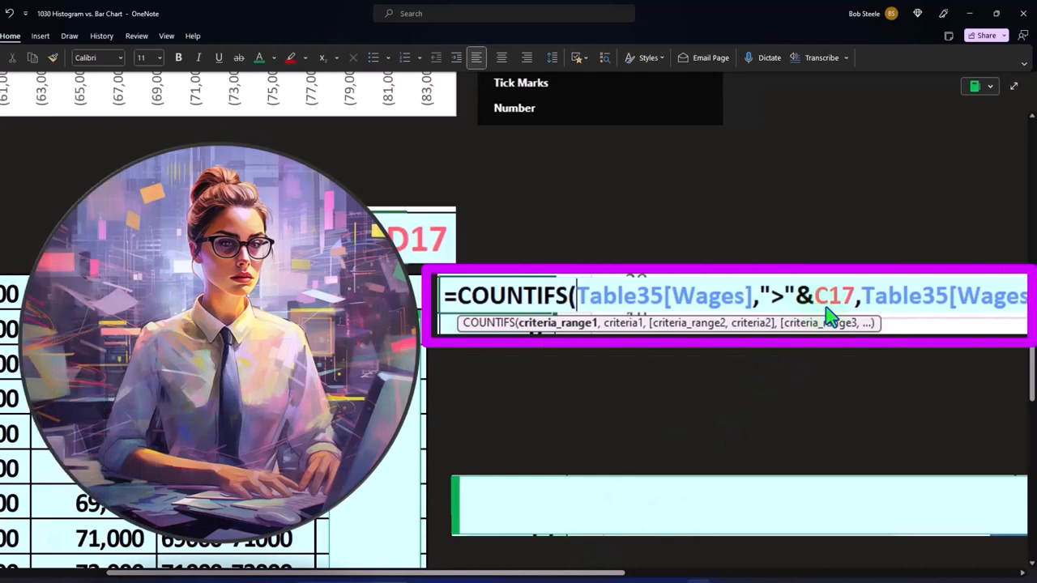
mouse_move(564, 325)
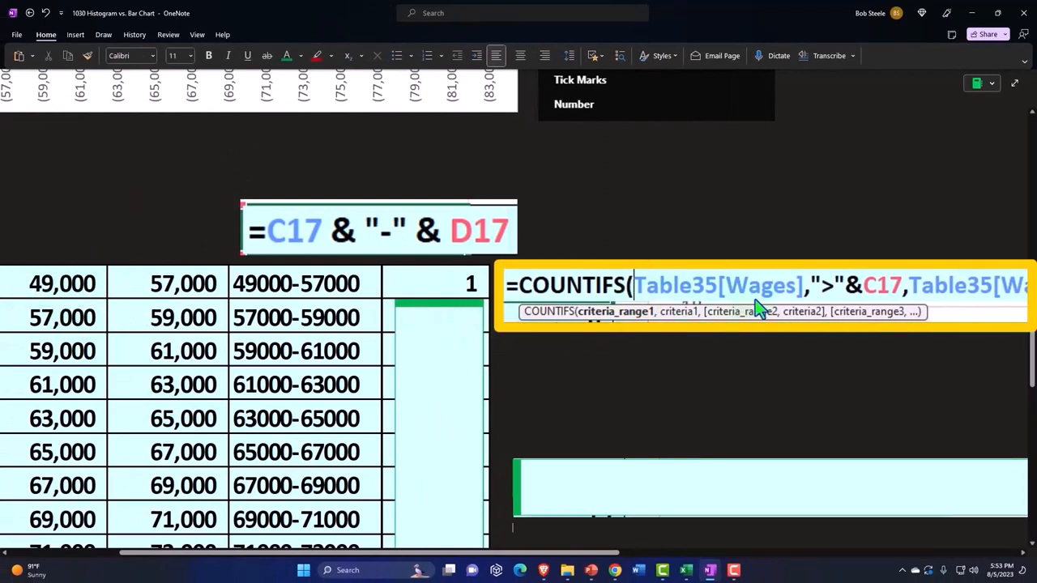
mouse_move(810, 312)
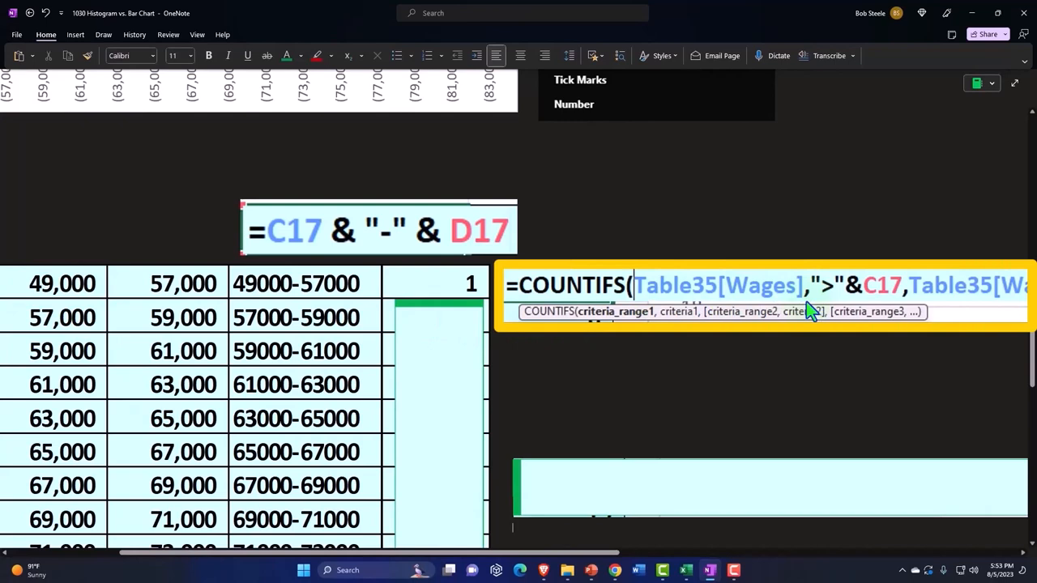
mouse_move(830, 302)
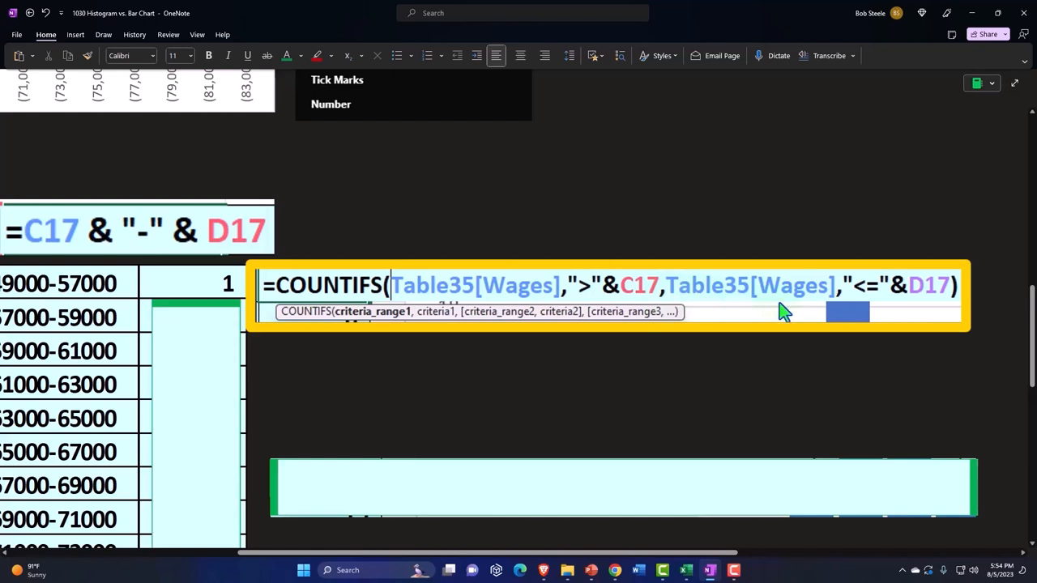
mouse_move(623, 314)
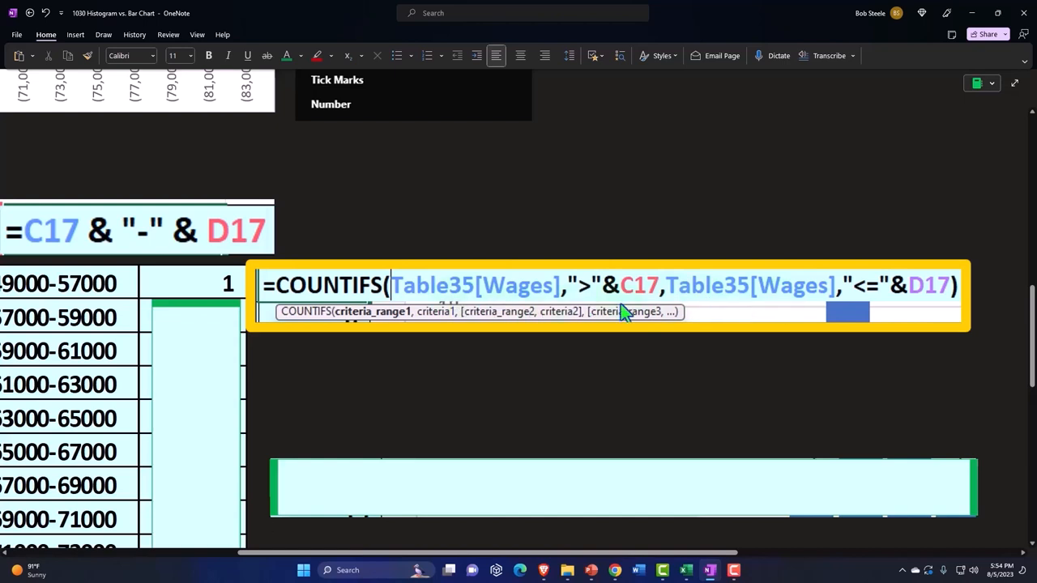
mouse_move(836, 306)
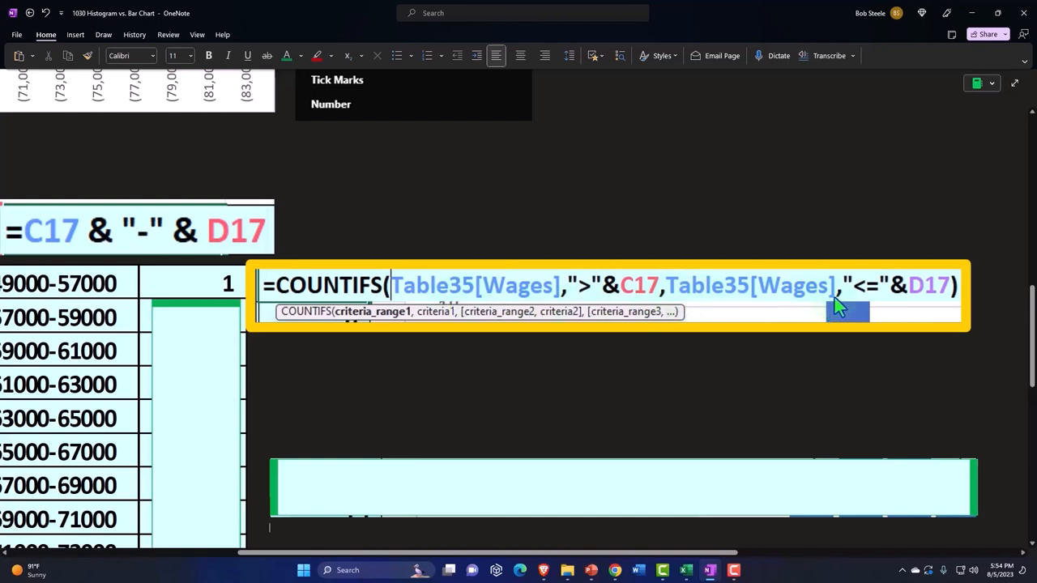
mouse_move(850, 292)
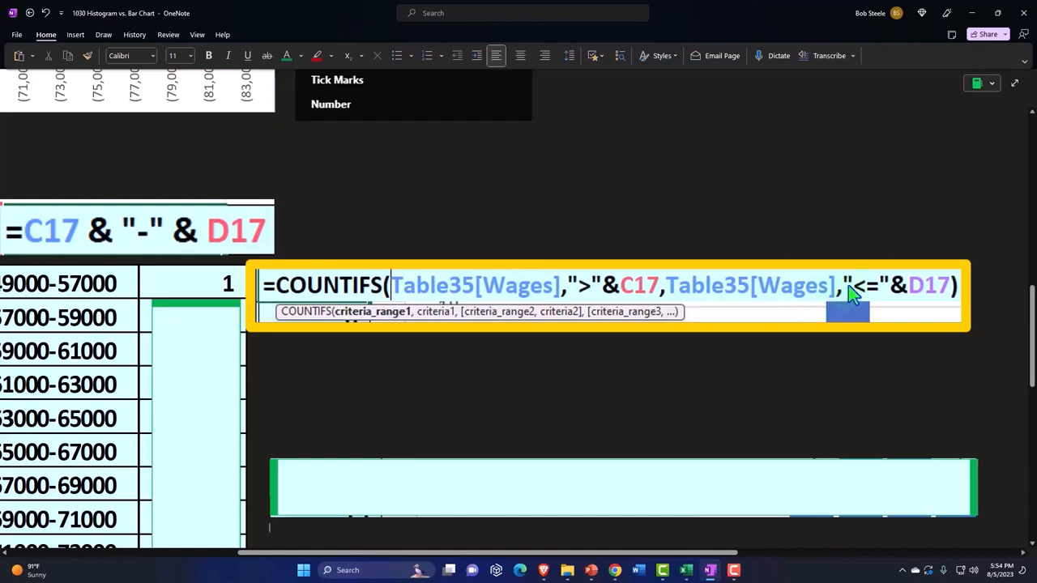
mouse_move(864, 302)
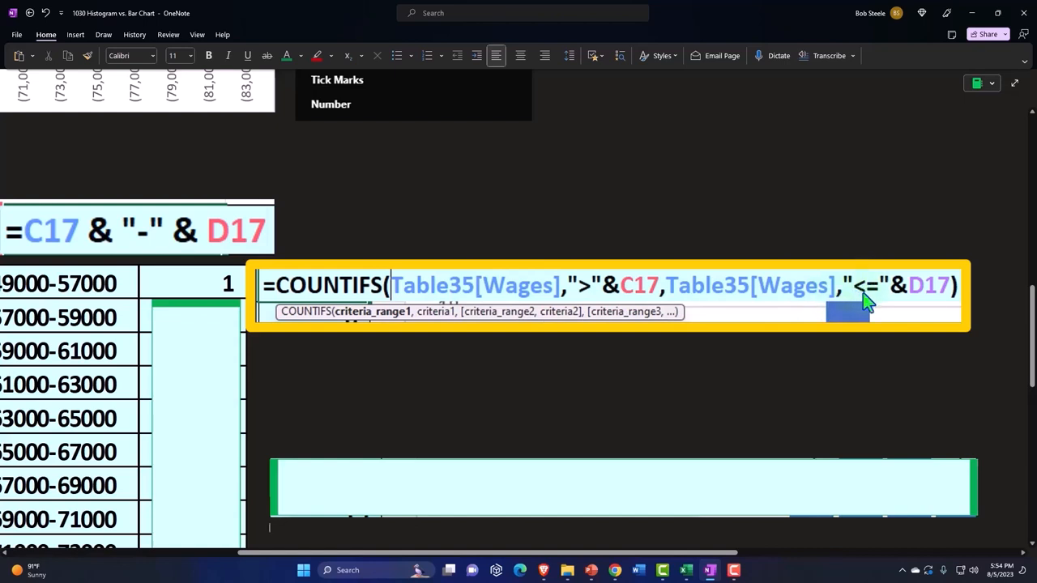